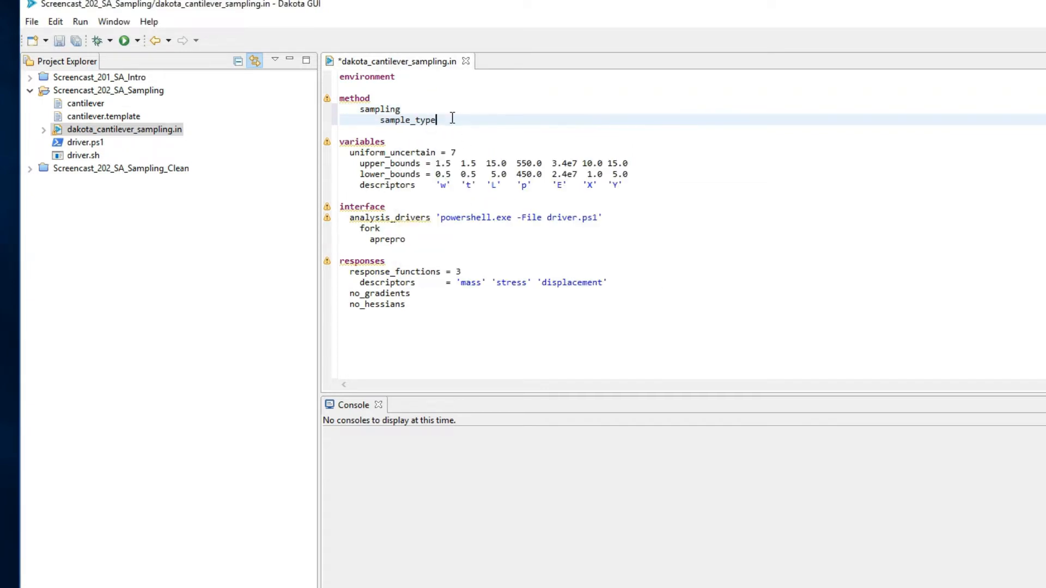
- Set sampling to sample_type lhs with samples = 70 and seed 3845
key(ctrl+space)
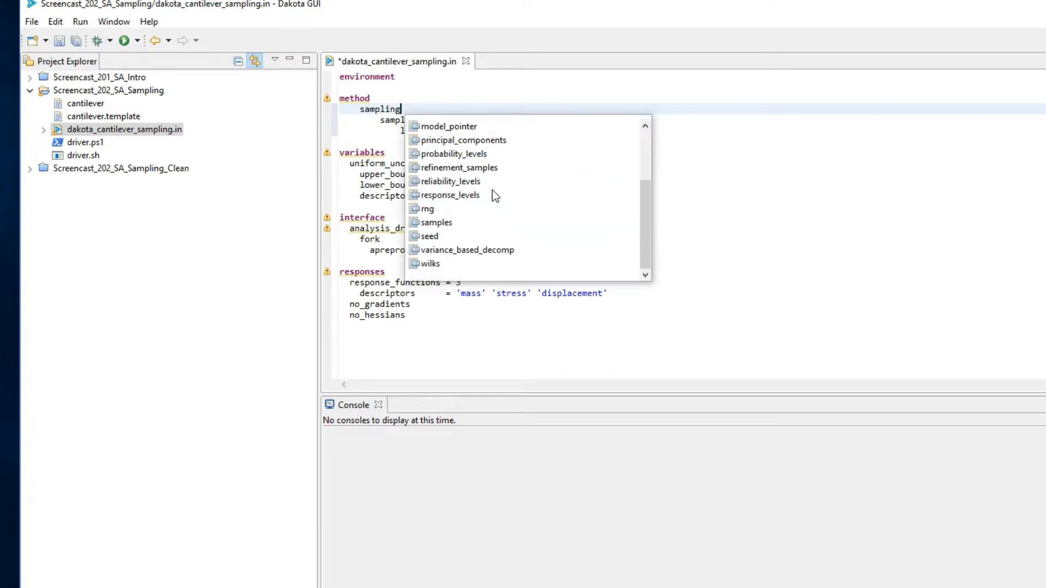
click(435, 222)
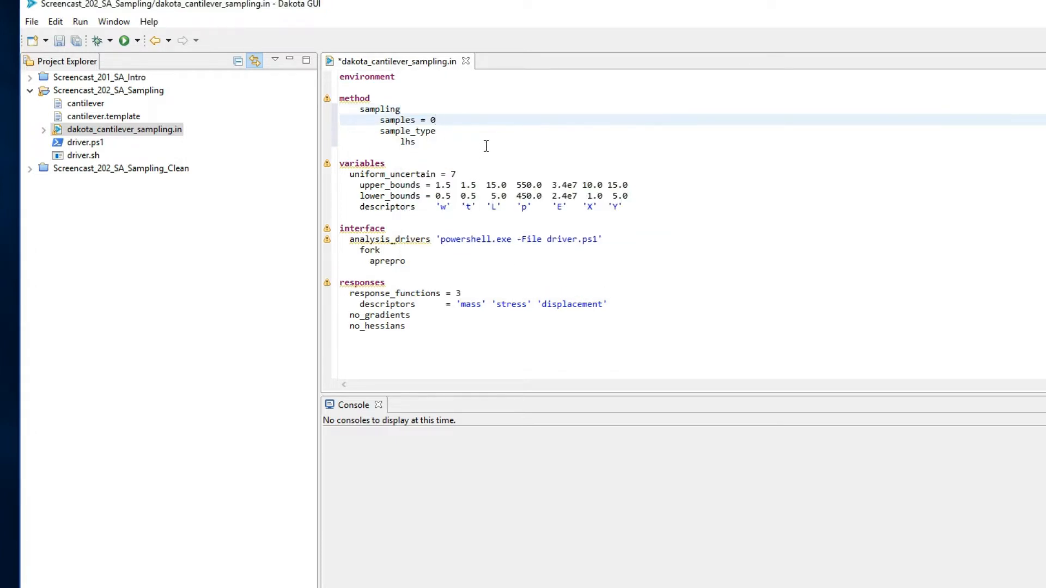
text(70)
text(seed = 0)
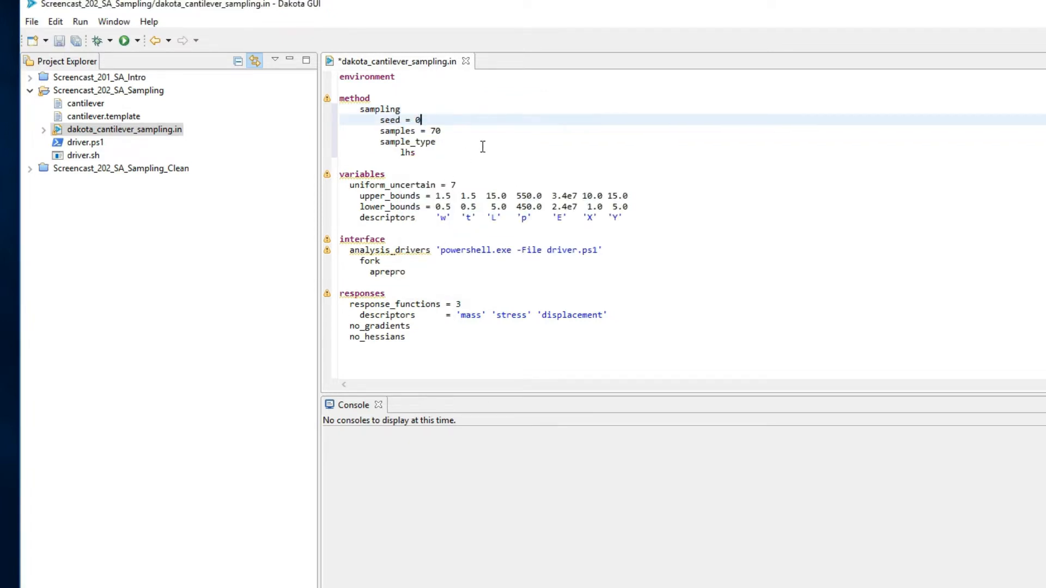
text(845)
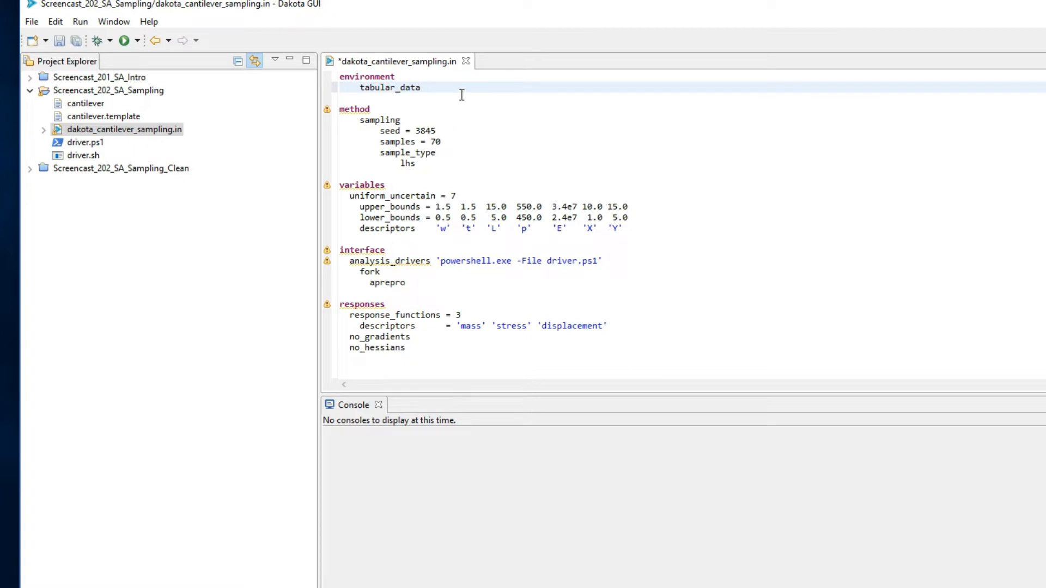
- Write tabular data to "cantilever_output.dat" and set results_output to HDF5
text(tabular_data_file = "")
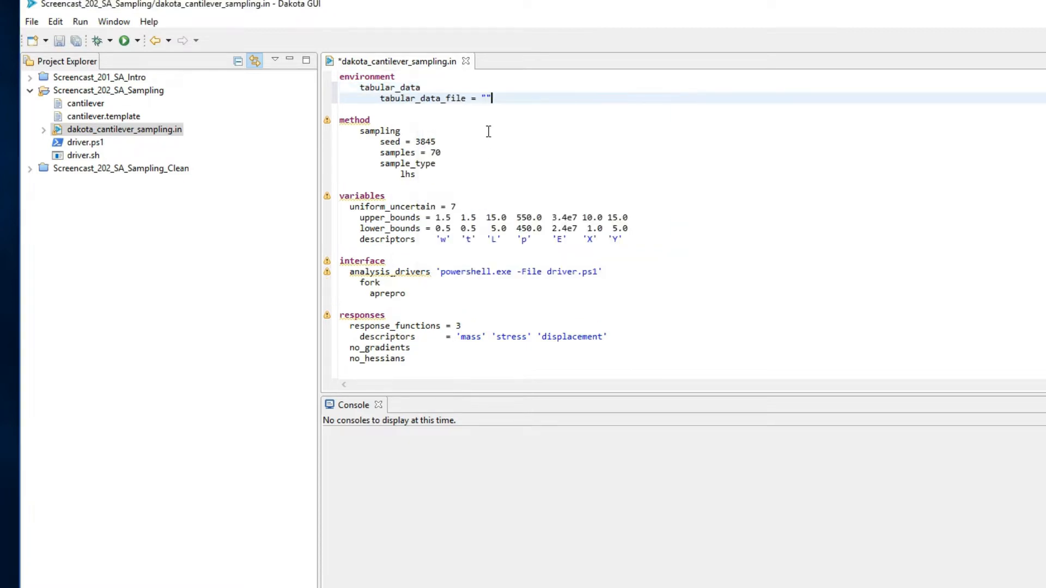
text(cant)
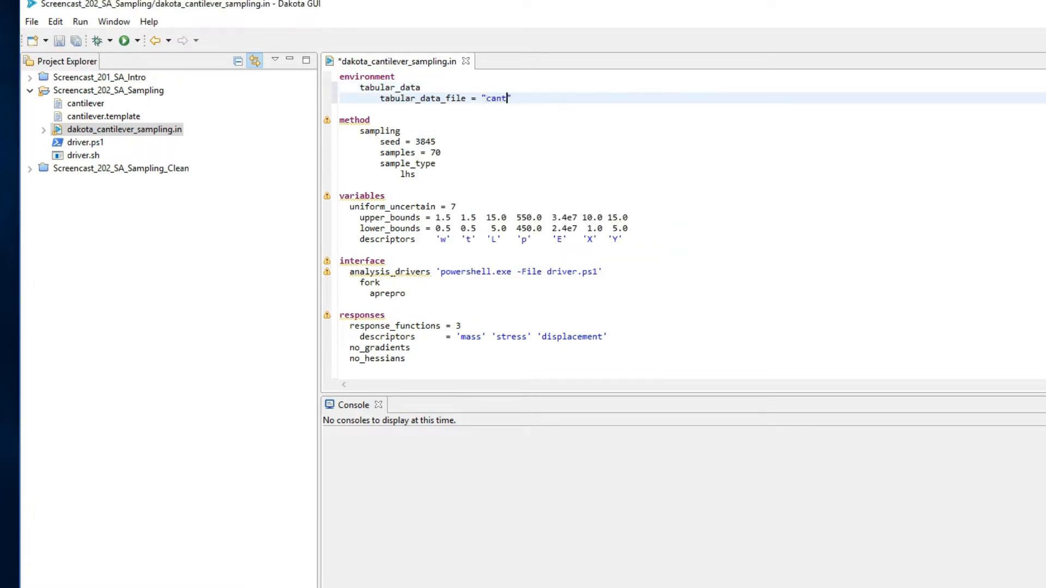
text(ilever_output.d)
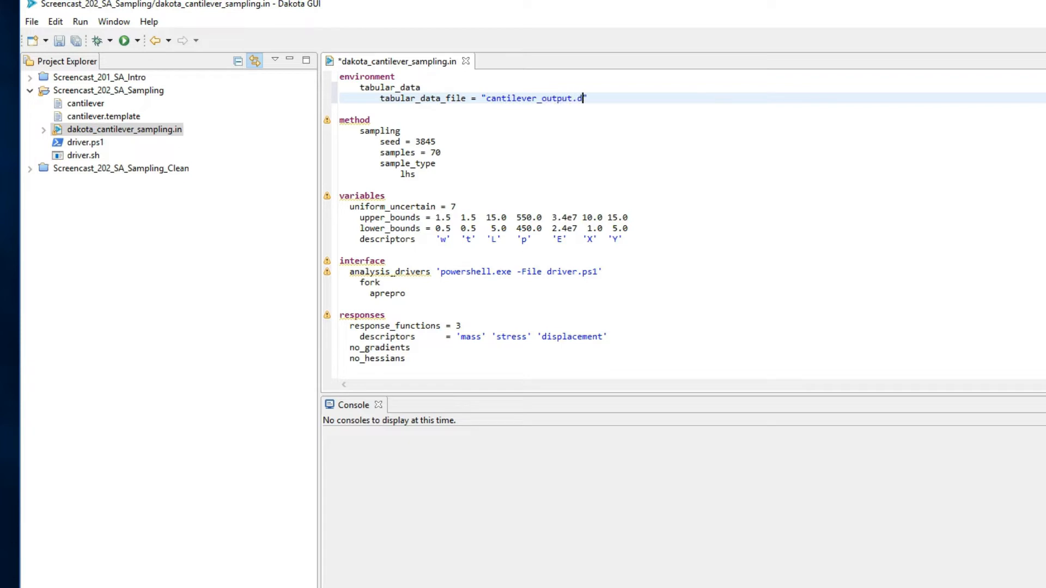
text(at)
text(results_output)
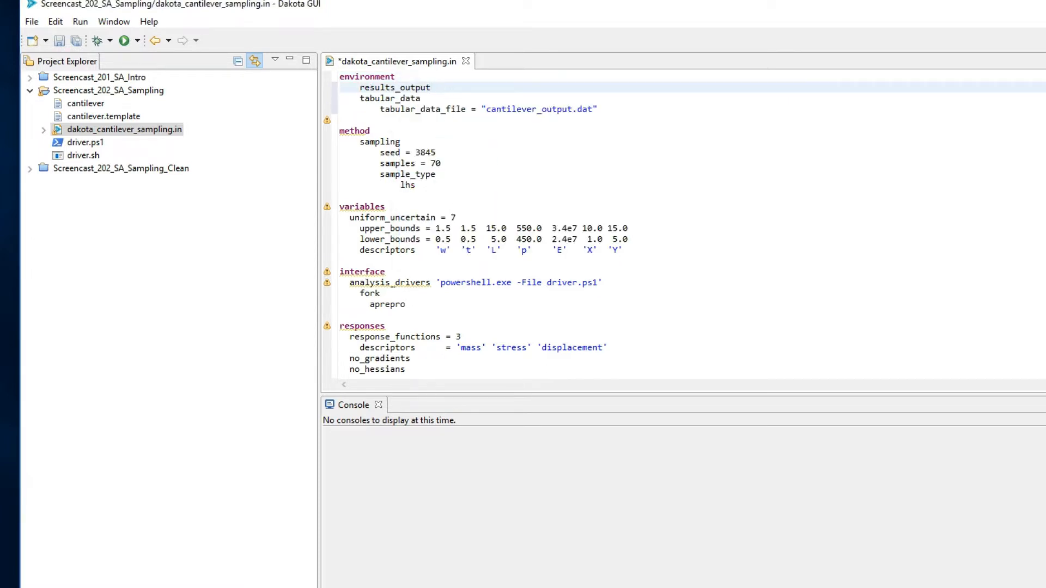
click(394, 87)
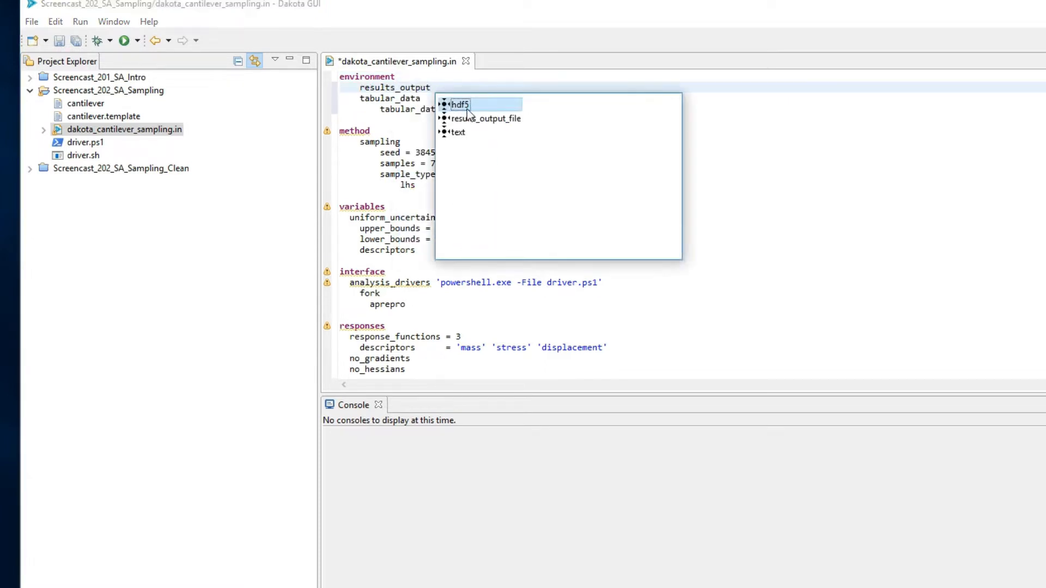
click(460, 104)
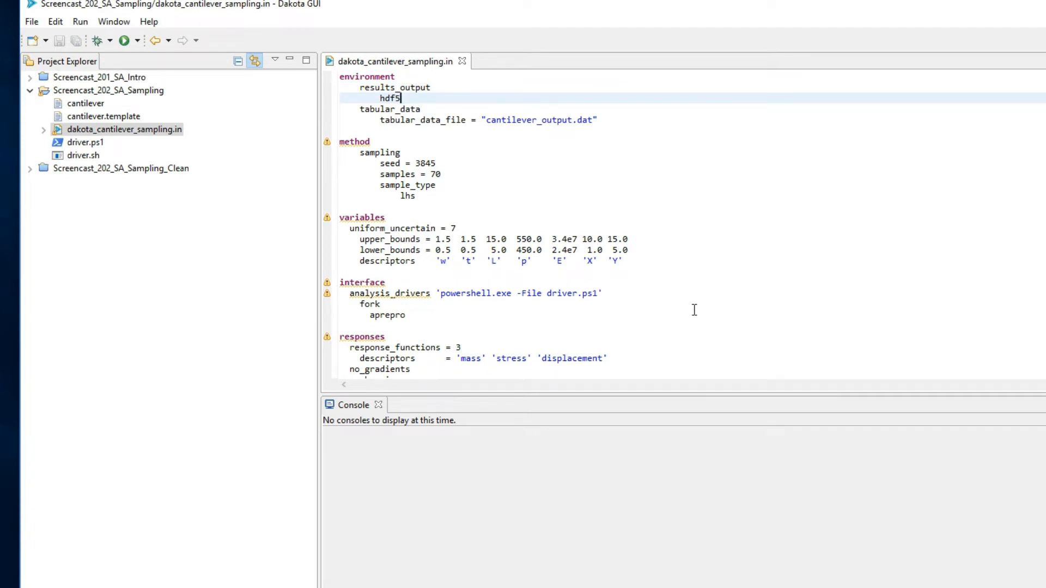
- Run dakota_cantilever_sampling.in as a Dakota study
right_click(121, 129)
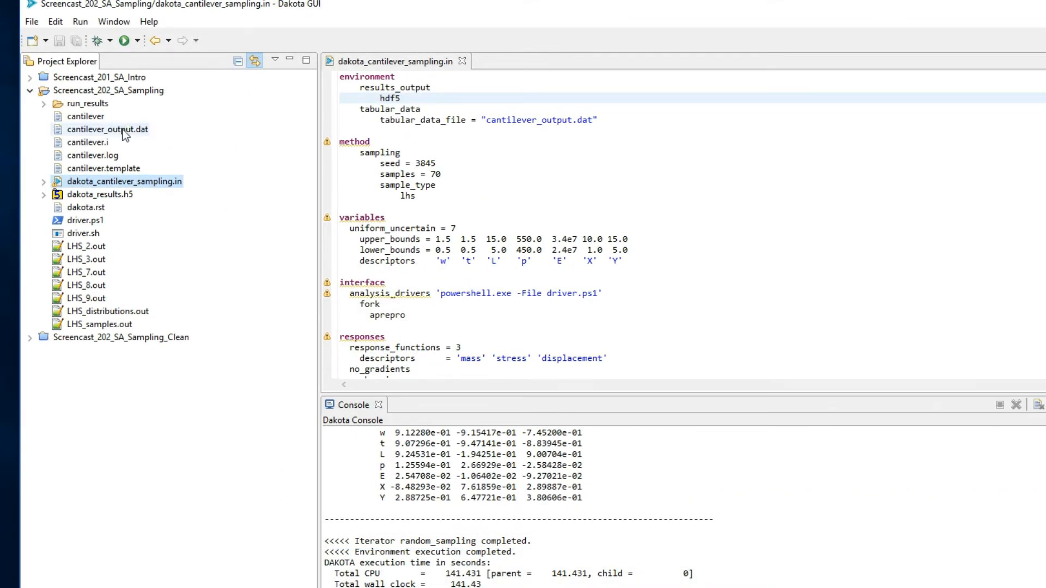
- Open cantilever_output.dat, scroll down its 70 sample rows, then select the file
double_click(107, 130)
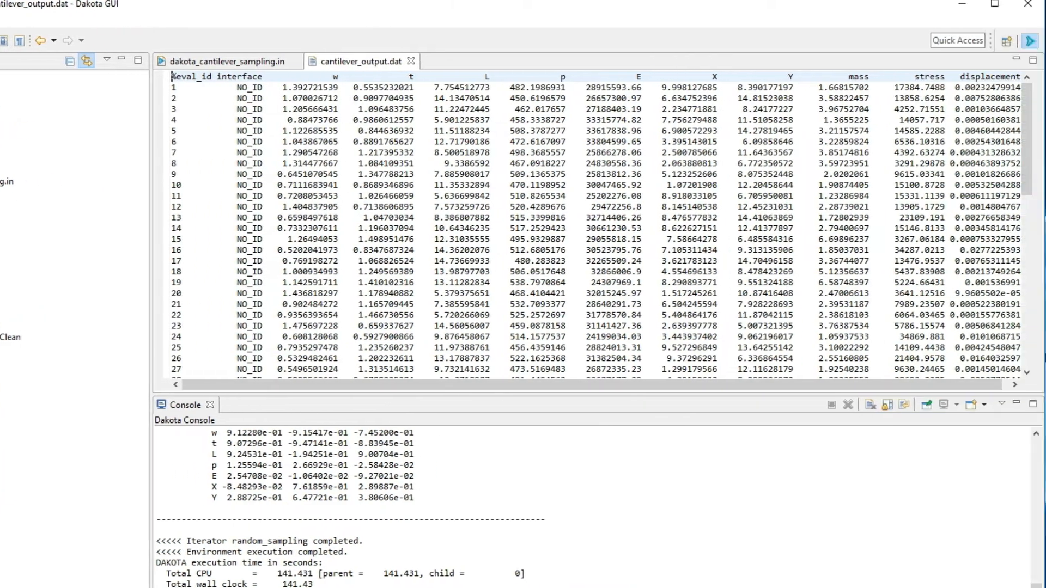
scroll(down, 3)
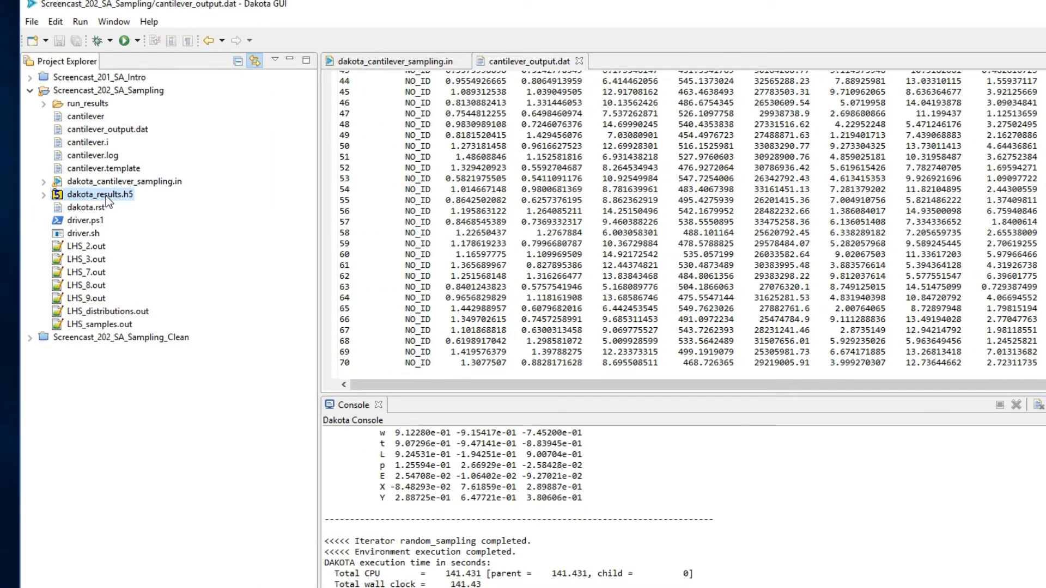
mouse_move(139, 211)
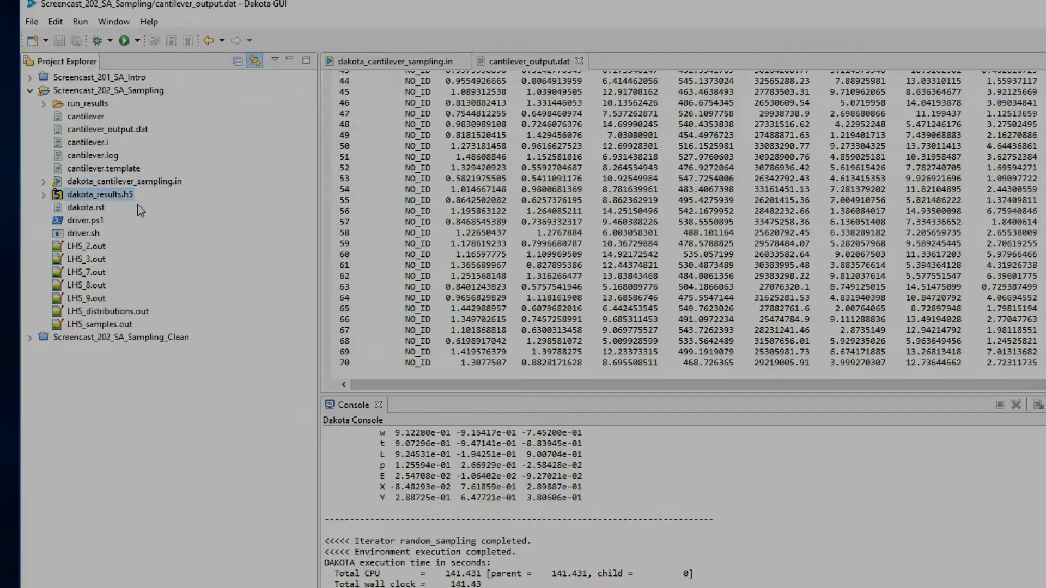
click(392, 60)
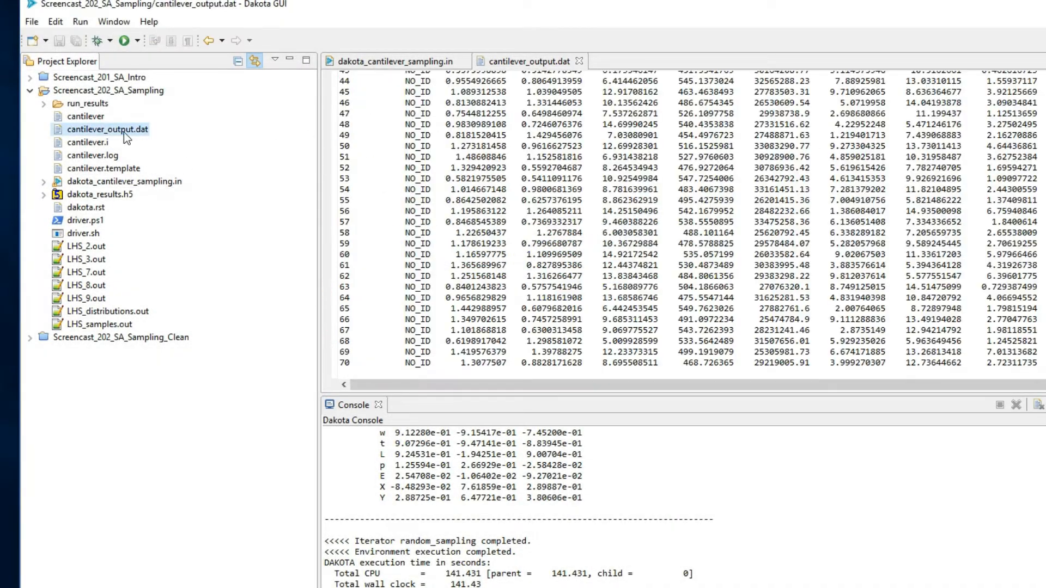
- Create a Chartreuse plot template from cantilever_output.dat using the Scatter Plot Matrix template
right_click(101, 129)
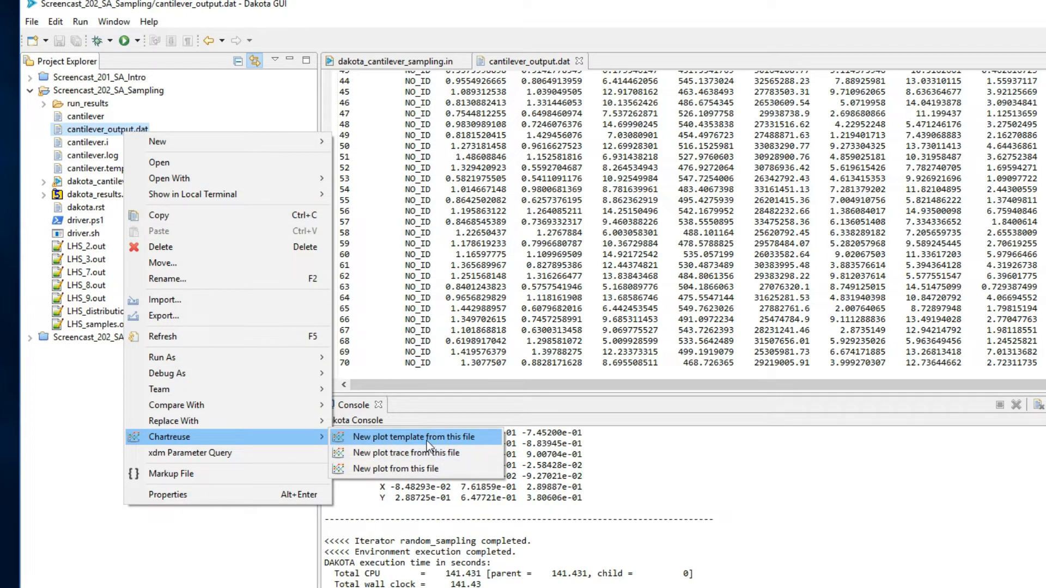
click(405, 437)
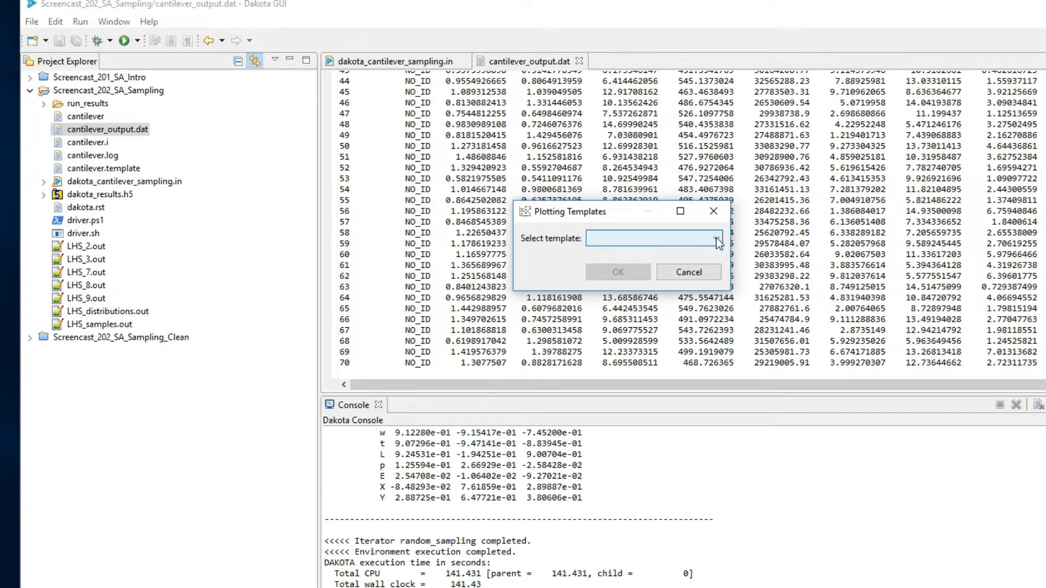
click(718, 238)
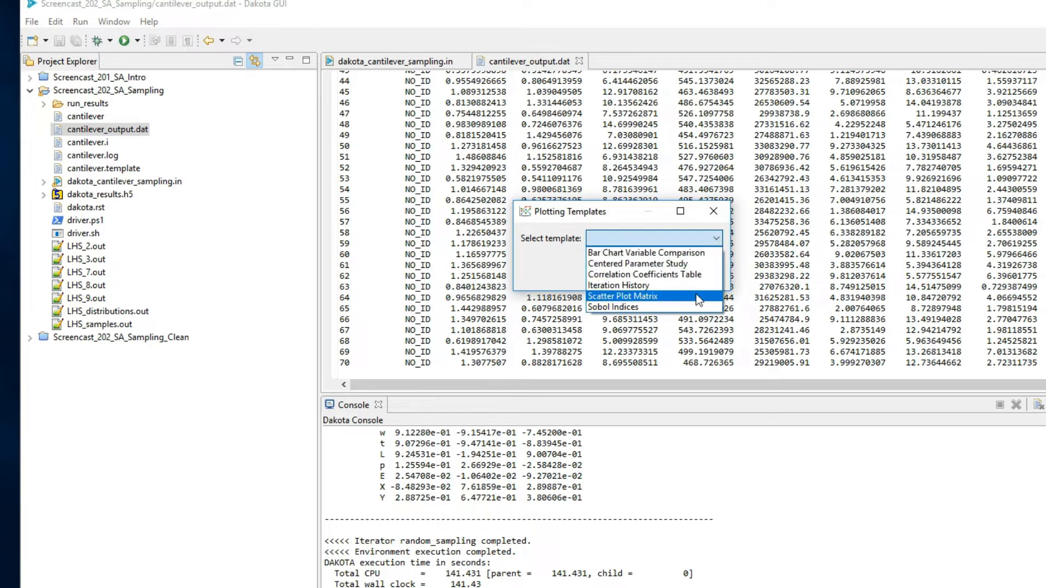
click(624, 295)
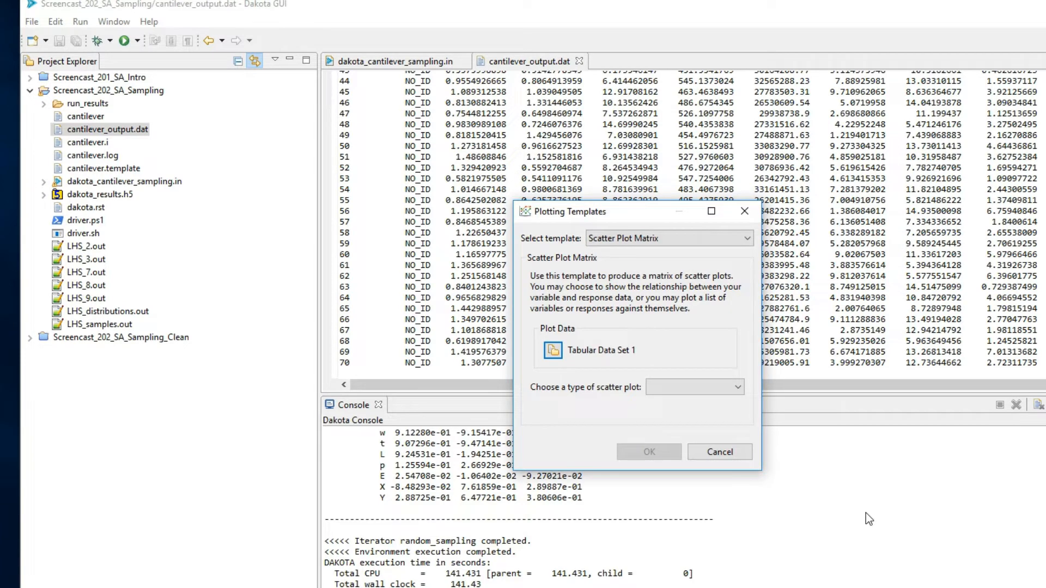
mouse_move(694, 263)
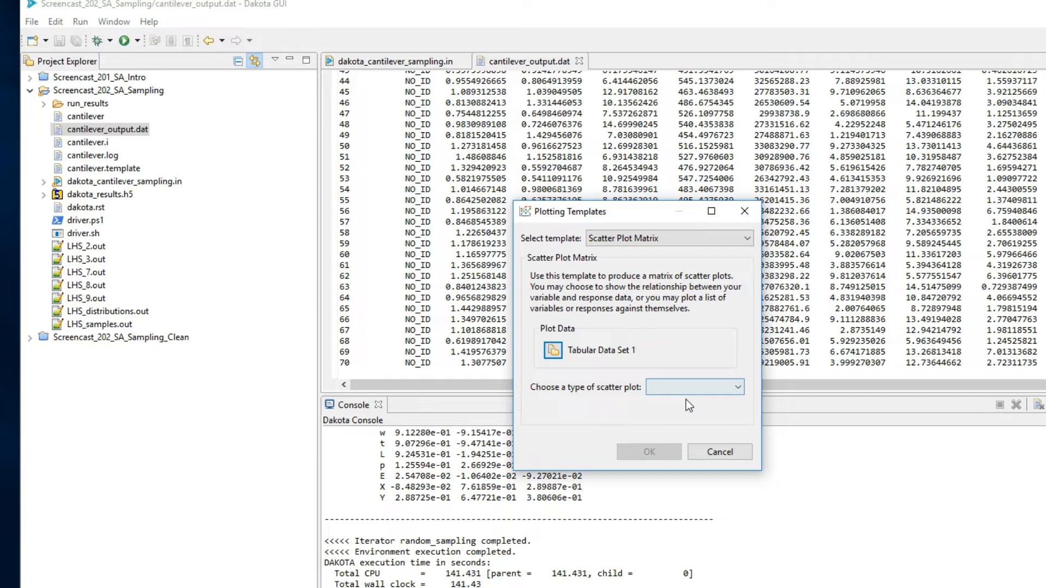
- Use Subset A to Subset B, with All variables on X and All responses on Y
click(695, 387)
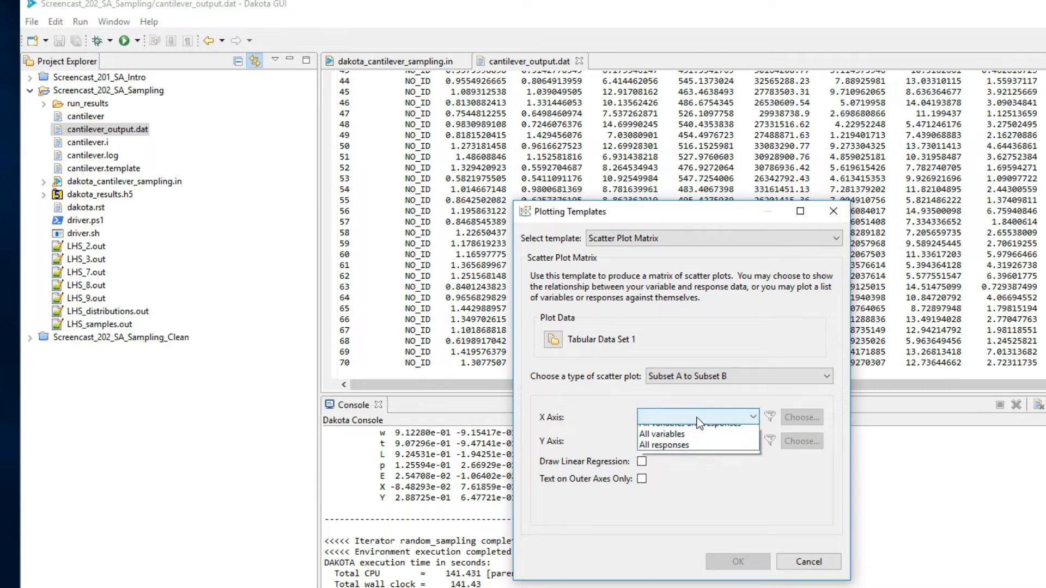
click(662, 434)
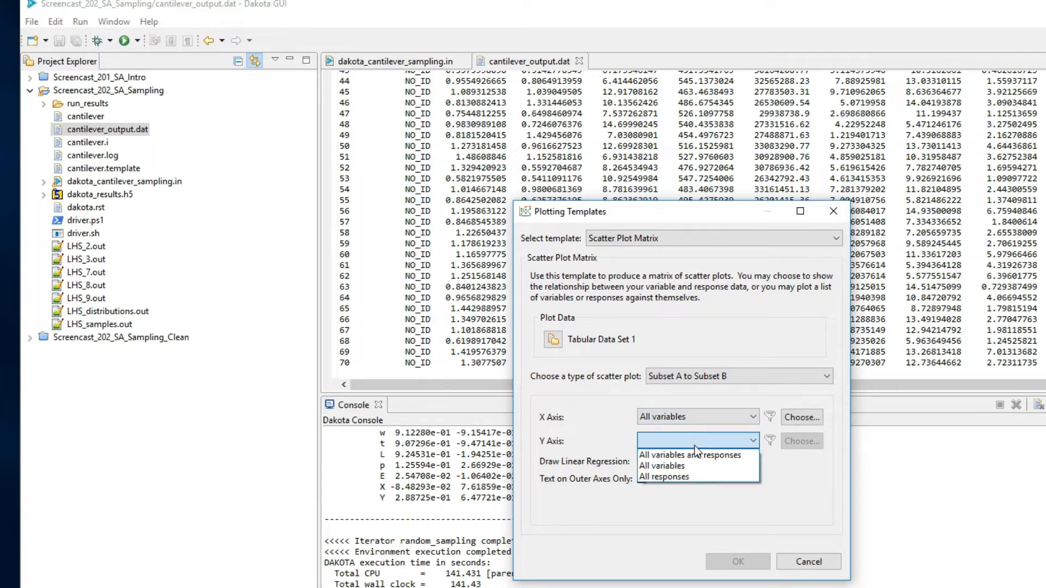
click(664, 477)
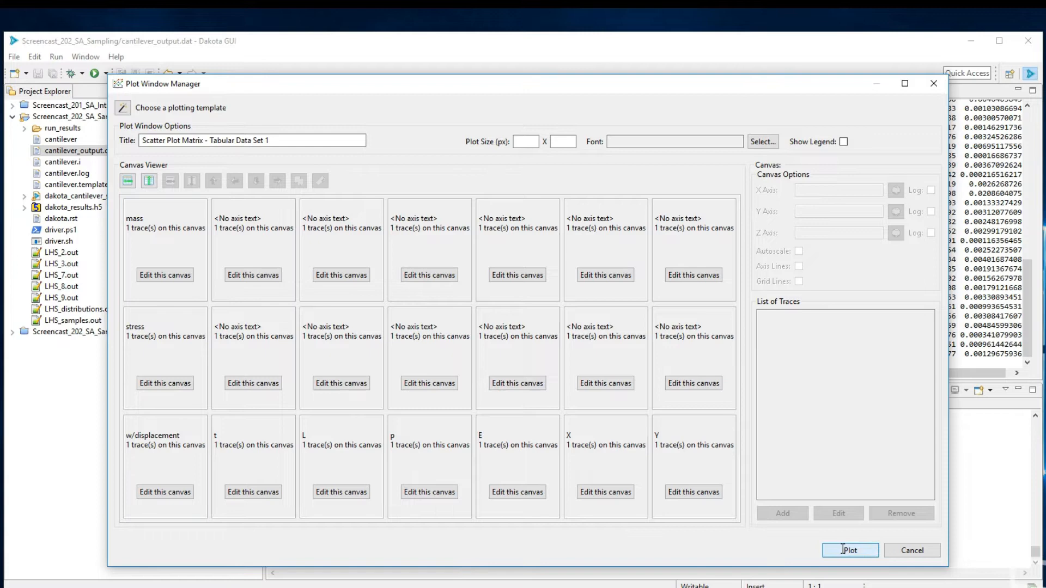
- Confirm the layout and plot the scatter plot matrix
click(849, 550)
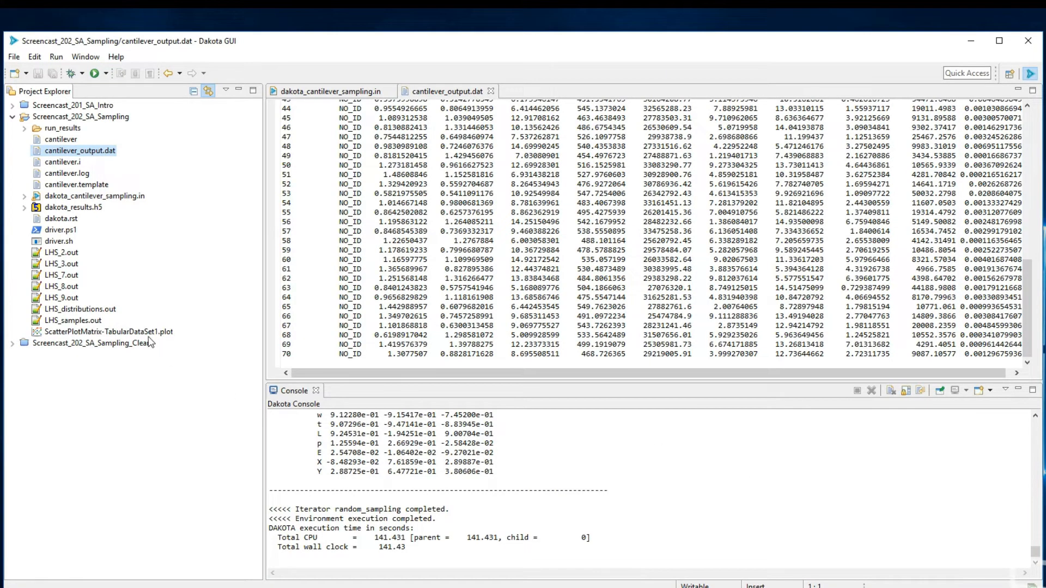
click(109, 332)
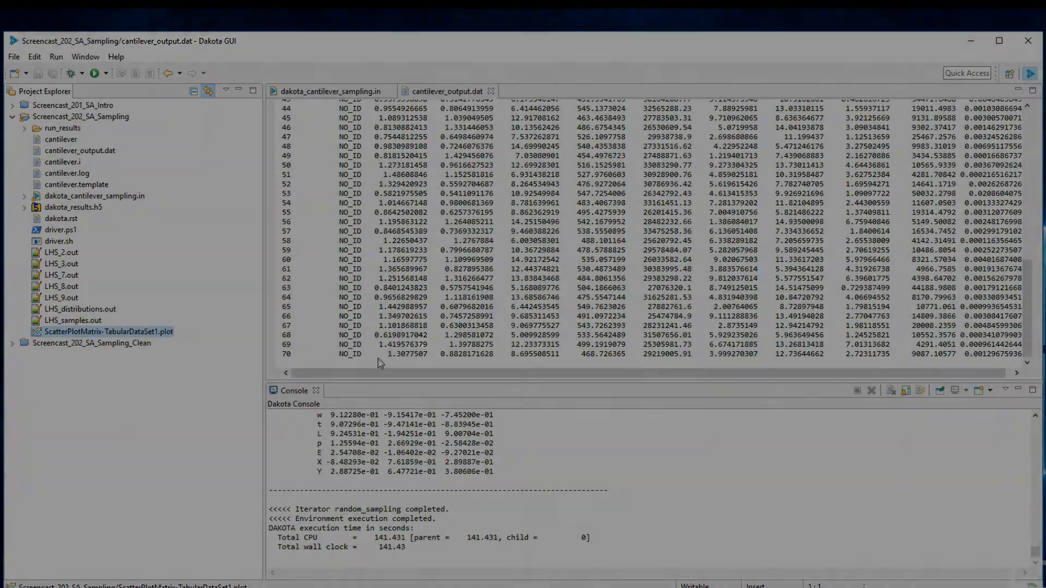
- Close the cantilever_output.dat tab and select dakota_results.h5 in Project Explorer
double_click(109, 331)
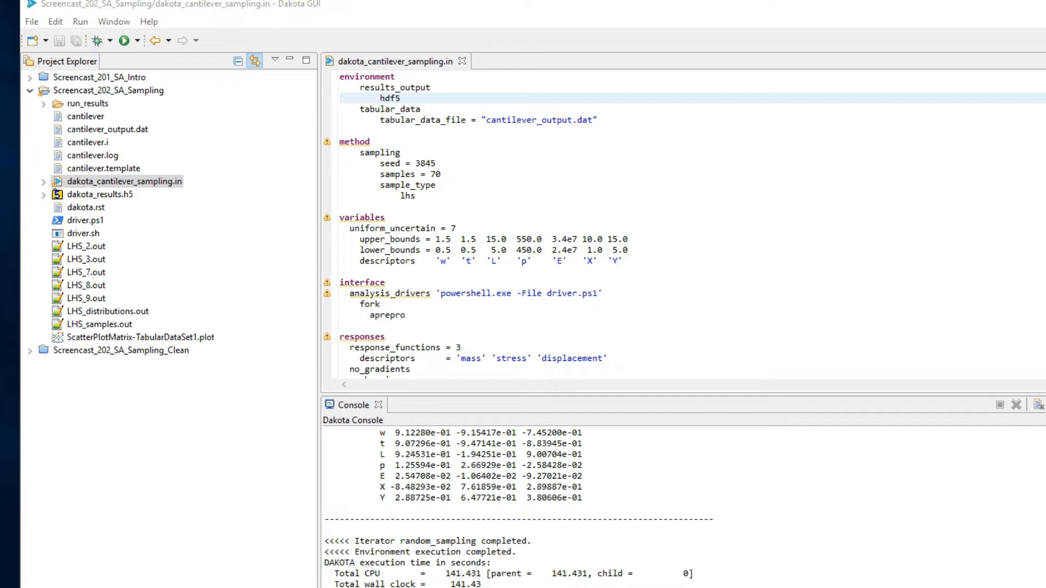
mouse_move(458, 406)
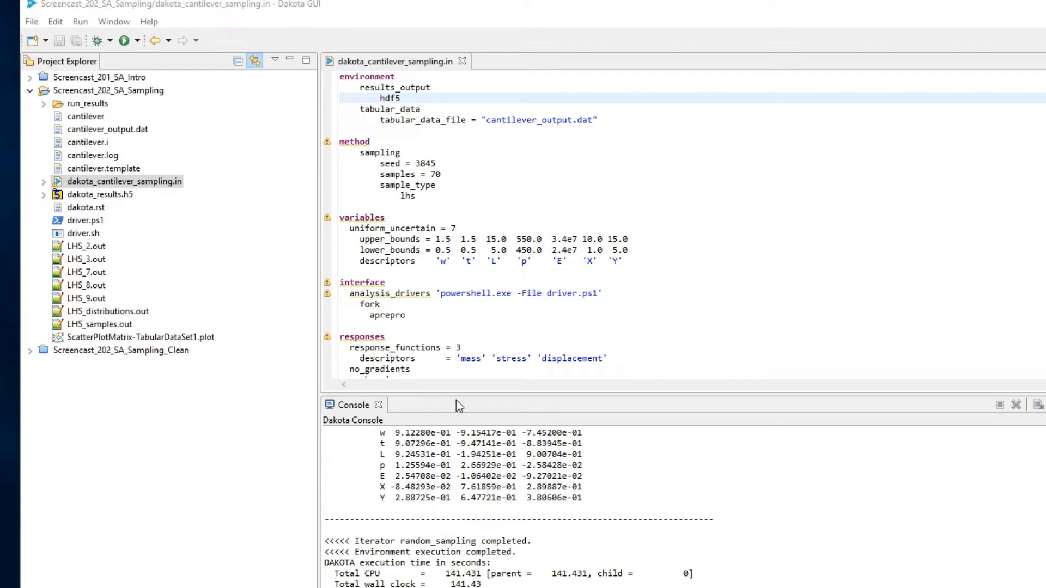
click(98, 194)
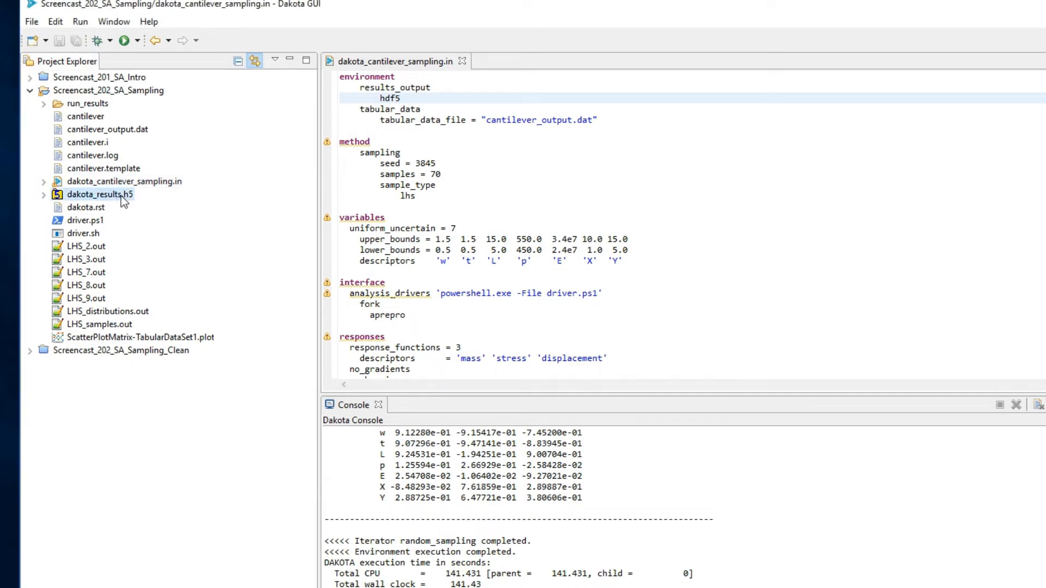
- Build a Bar Chart Variable Comparison on dakota_results.h5 using SIMPLE_CORRELATIONS > simple_correlations
right_click(98, 194)
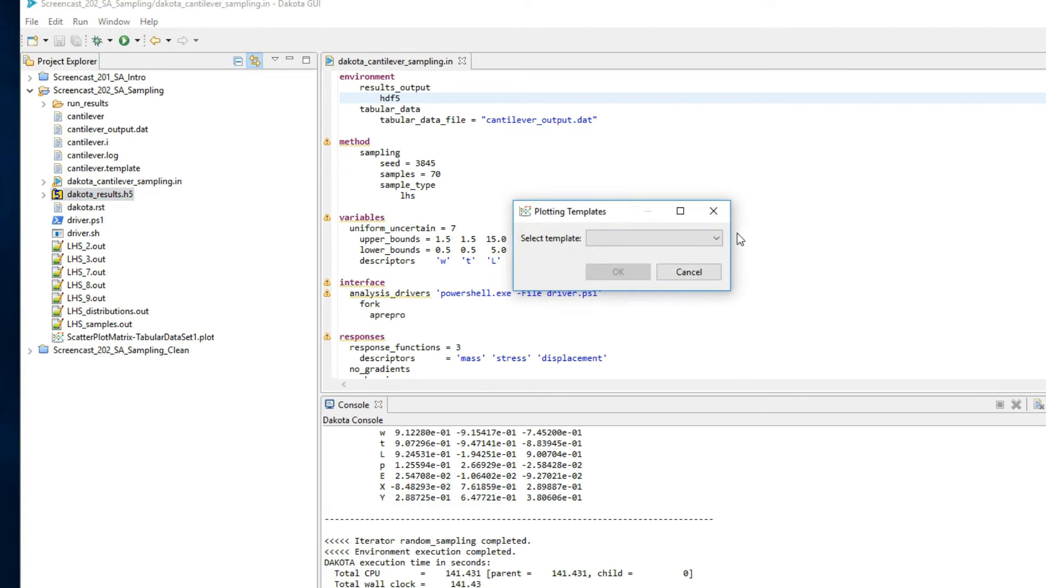
click(716, 238)
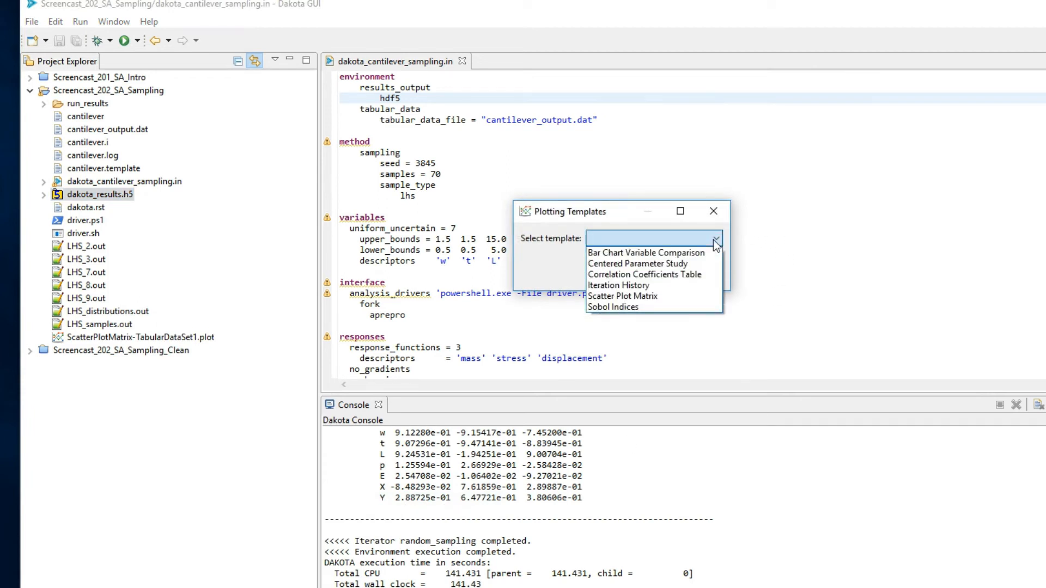
click(644, 253)
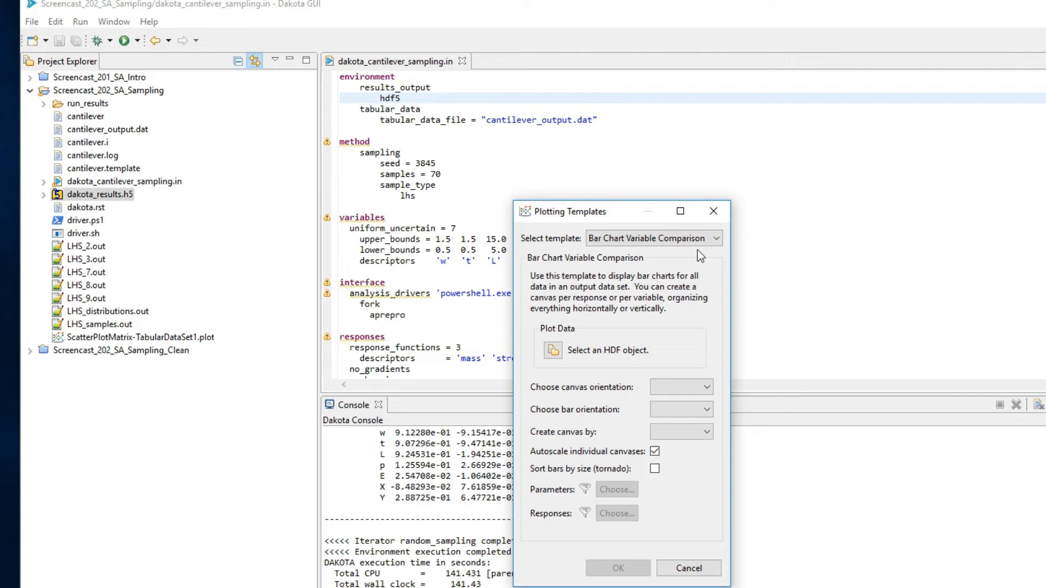
mouse_move(669, 257)
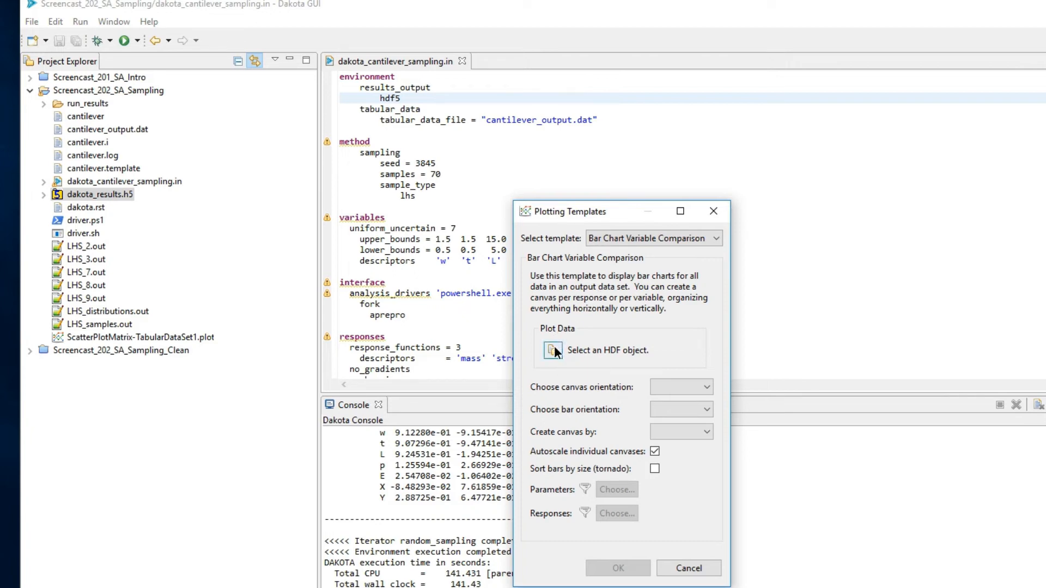
click(550, 350)
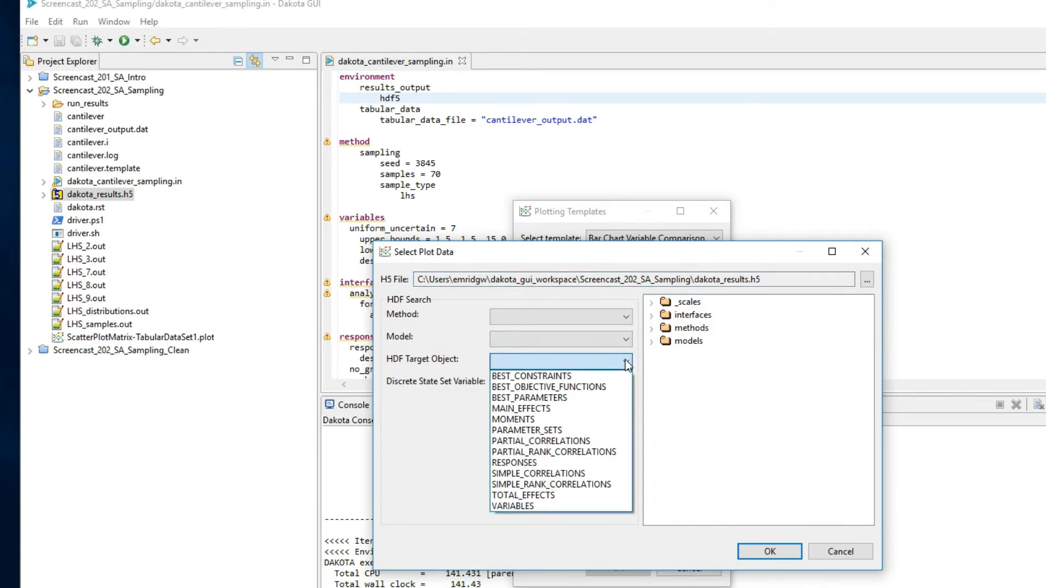
click(538, 474)
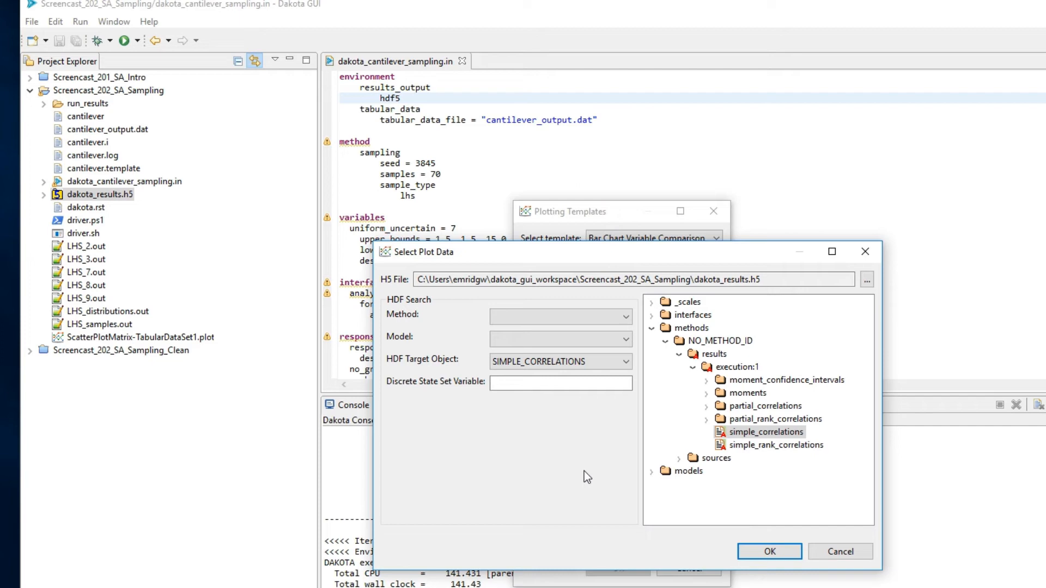
click(768, 551)
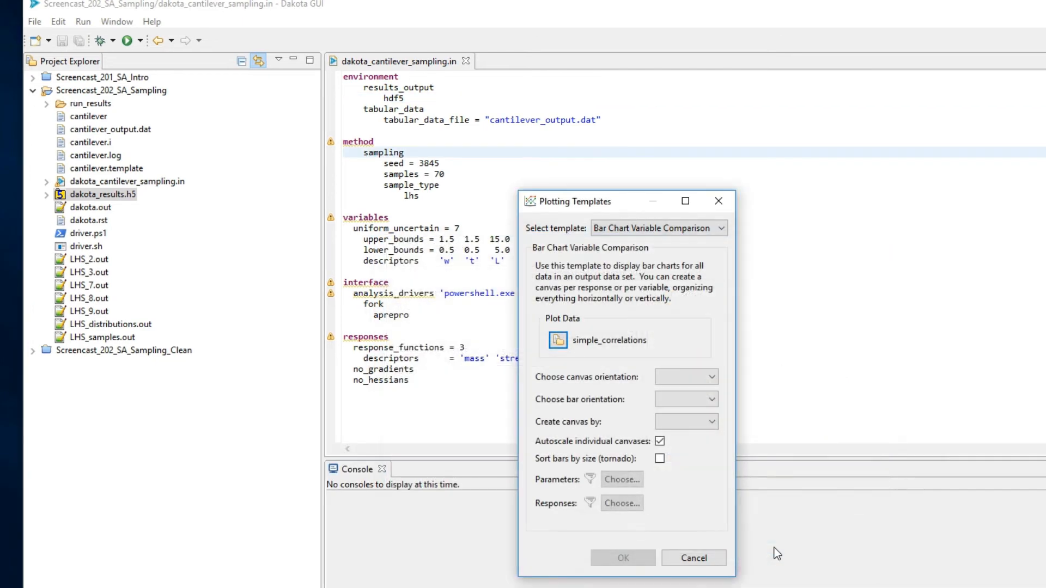
- Set horizontal canvases and bars, one canvas per response, with bars sorted by size
click(705, 377)
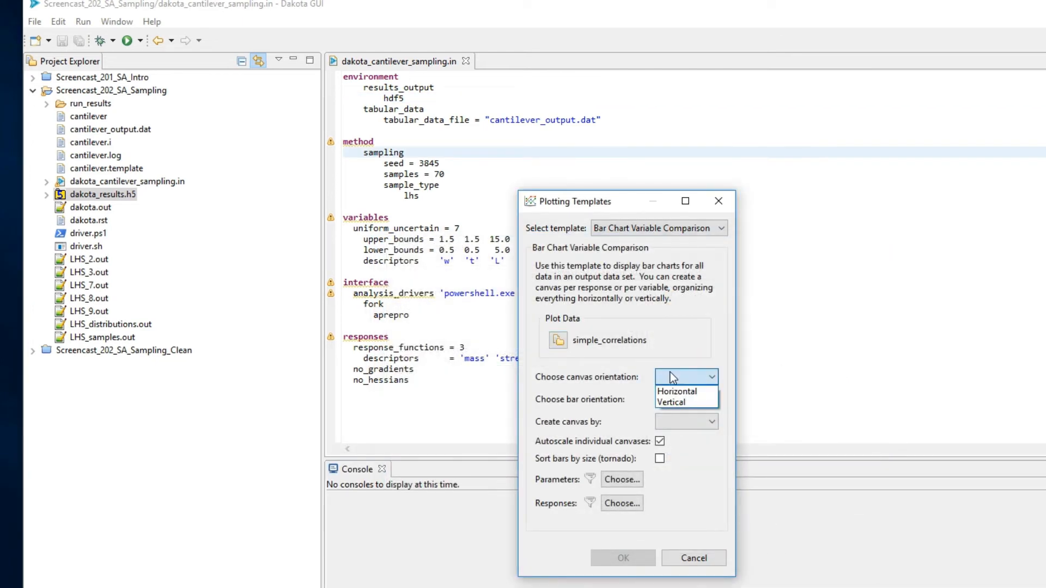
click(676, 391)
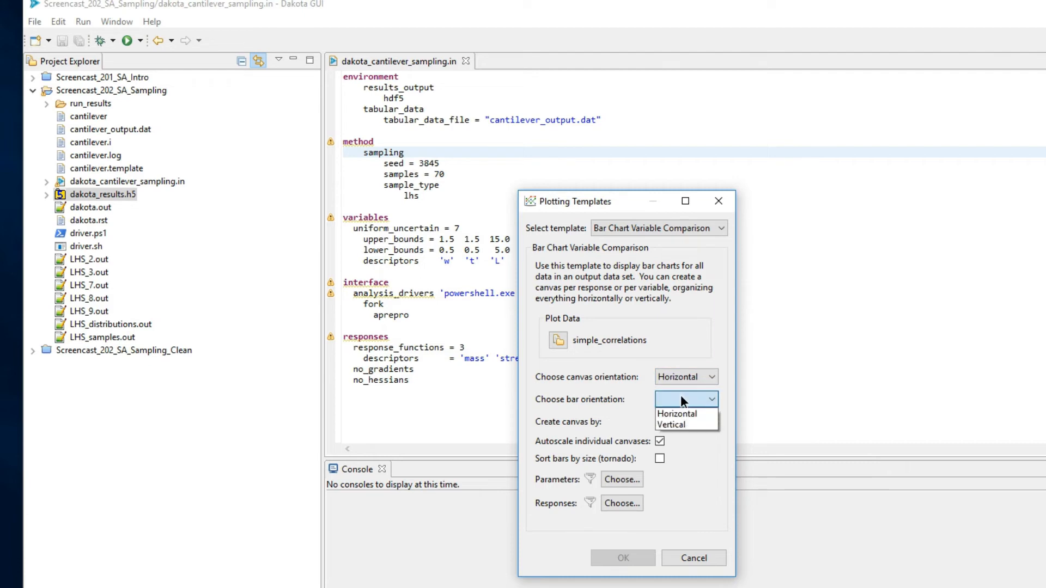
click(676, 413)
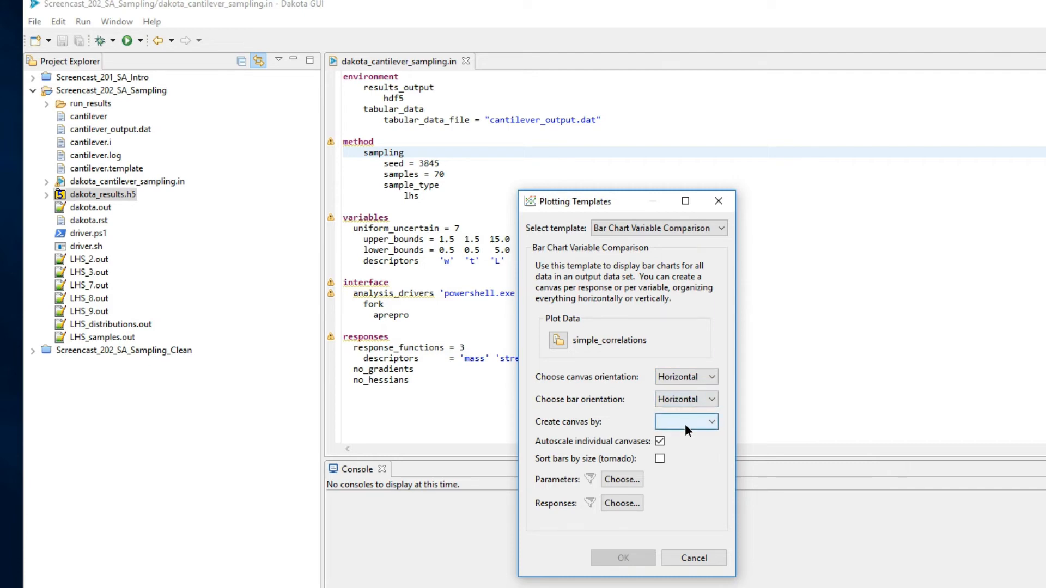
click(707, 422)
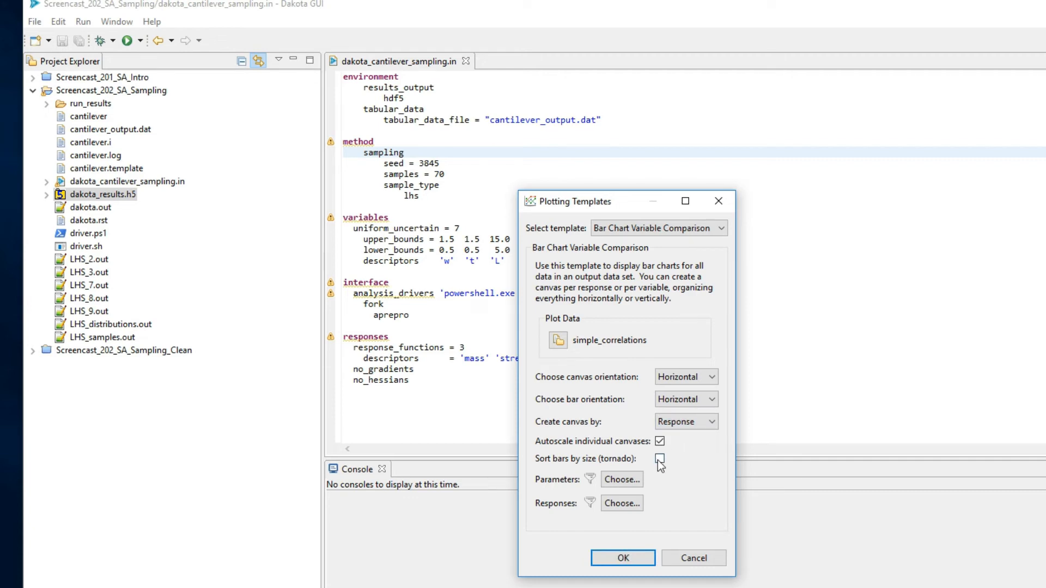
click(660, 459)
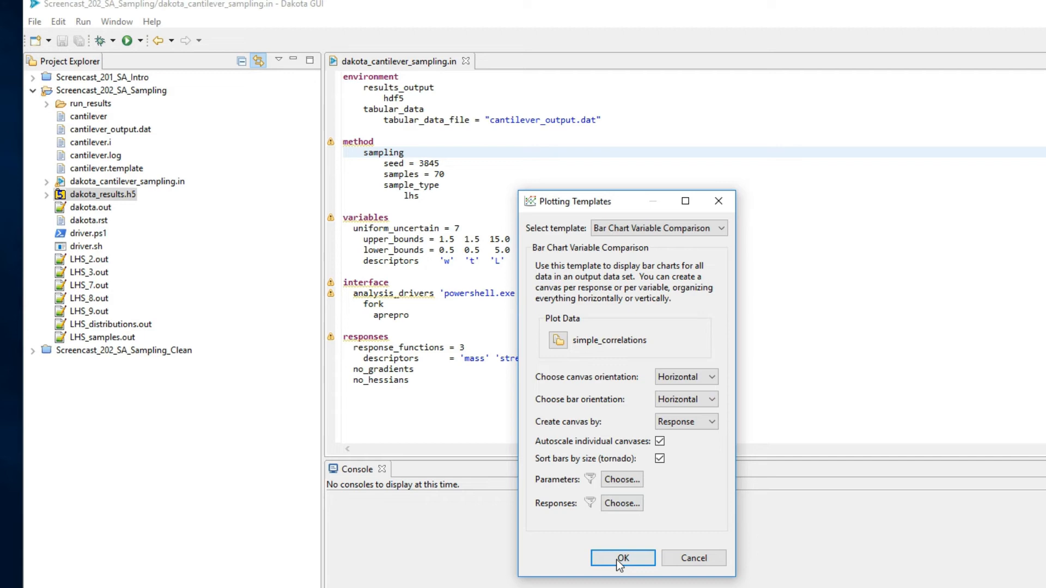
- Generate the tornado chart and open BarChartGroup-simple_correlations.plot
click(622, 558)
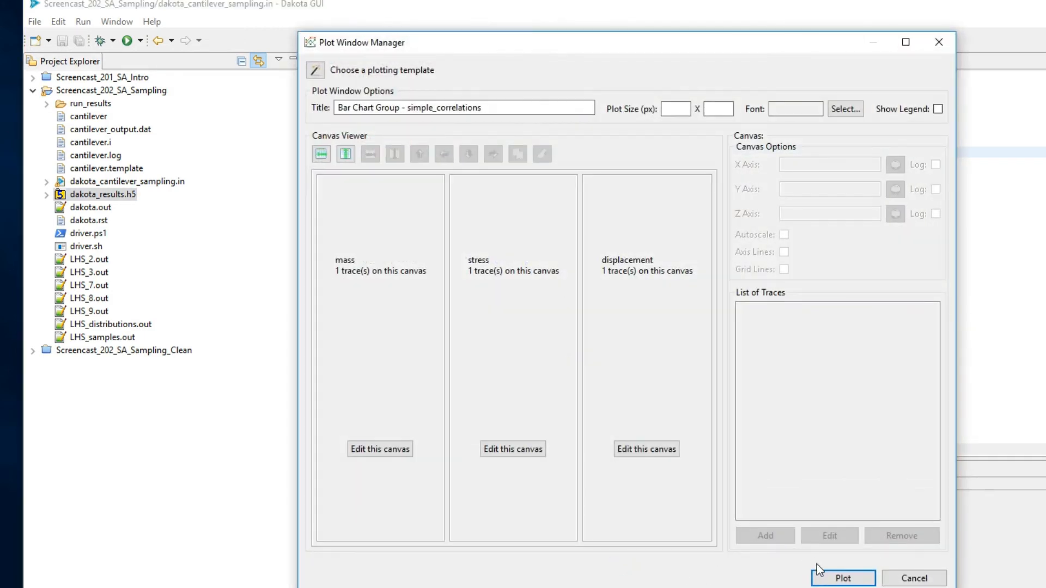
click(844, 578)
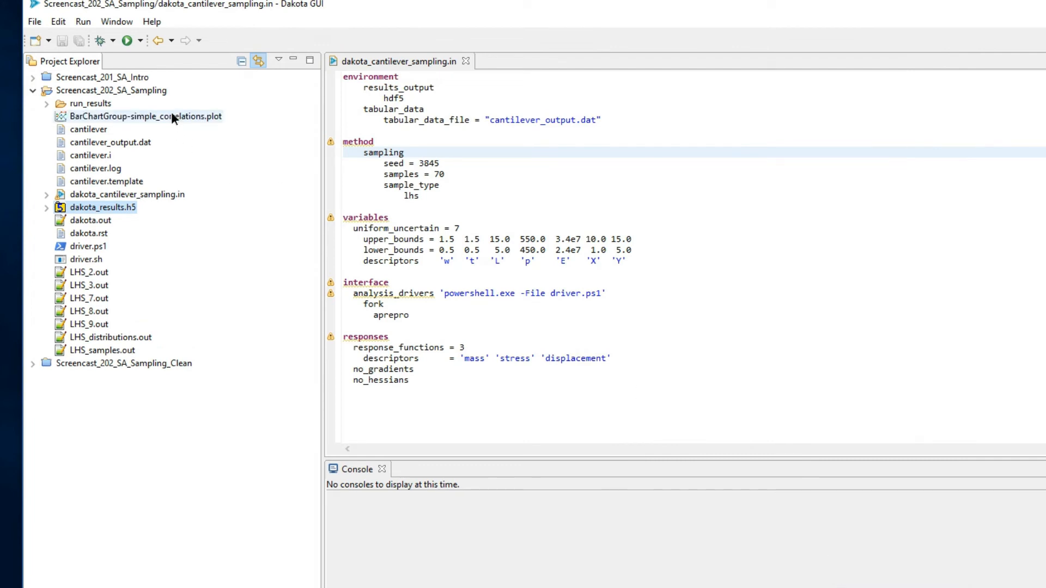
double_click(144, 116)
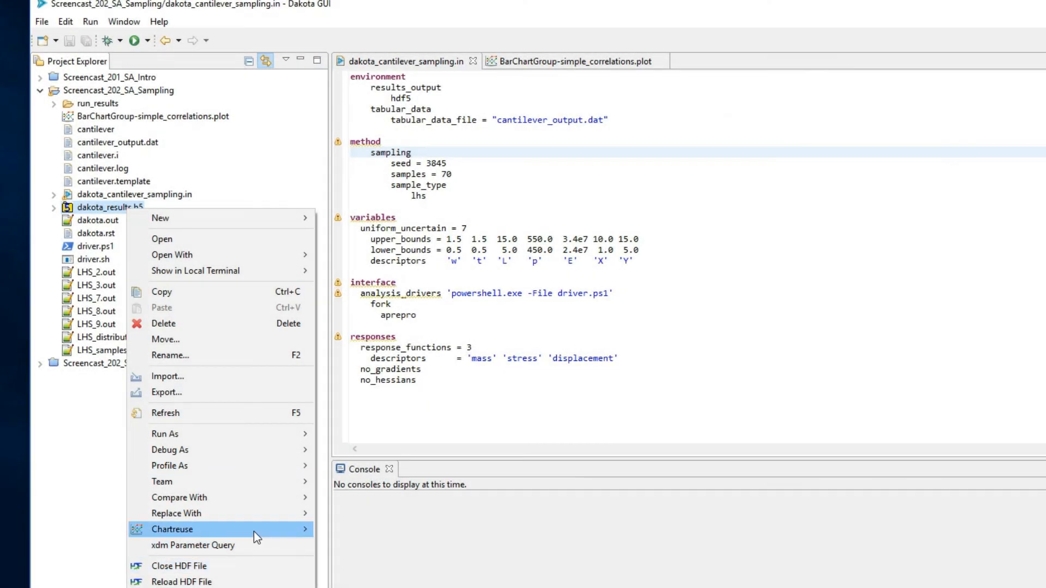
- Plot simple_correlations as a Correlation Coefficients Table with responses along the vertical axis
click(173, 529)
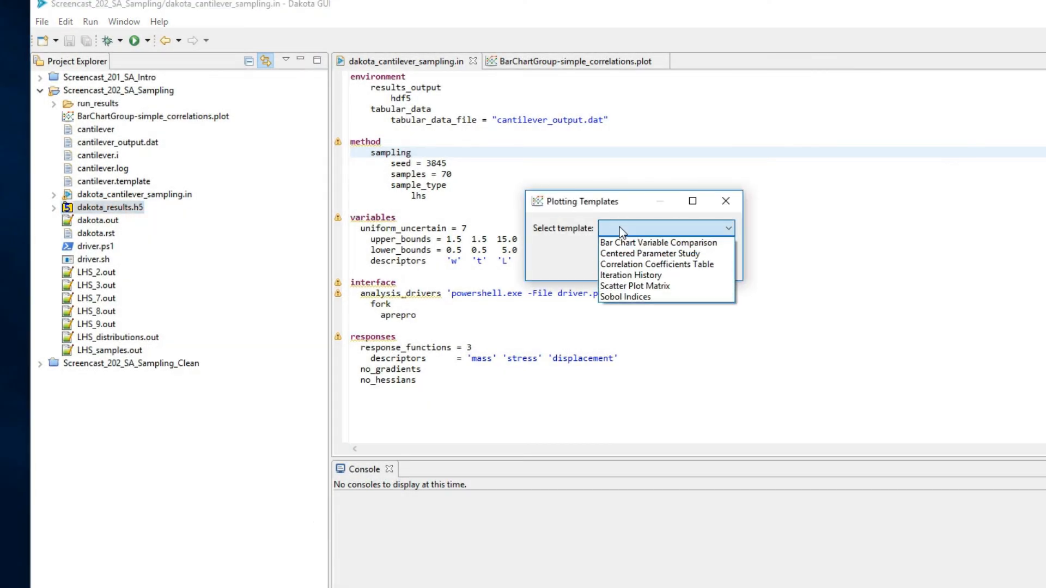
click(656, 265)
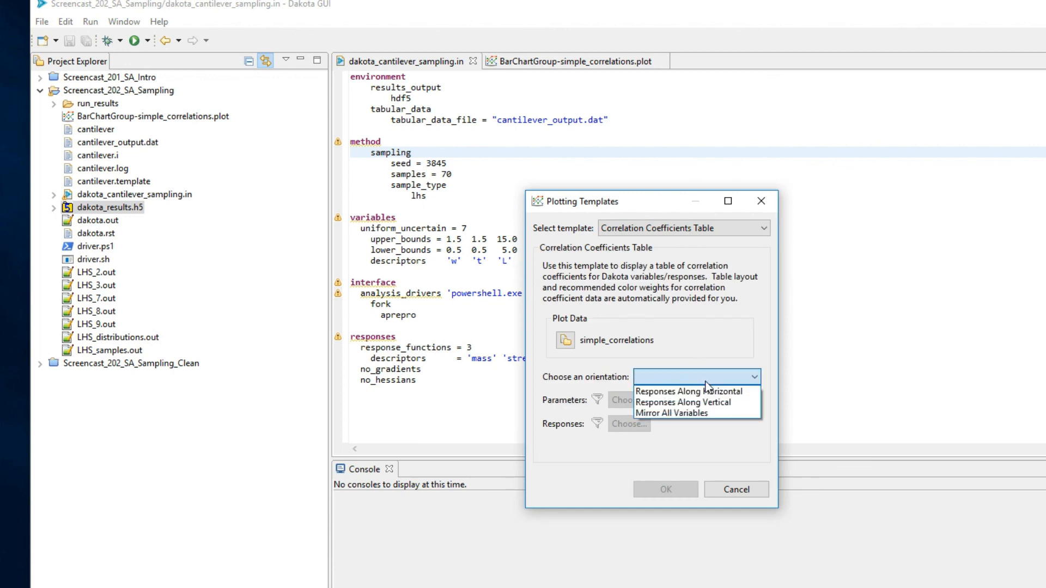
click(684, 403)
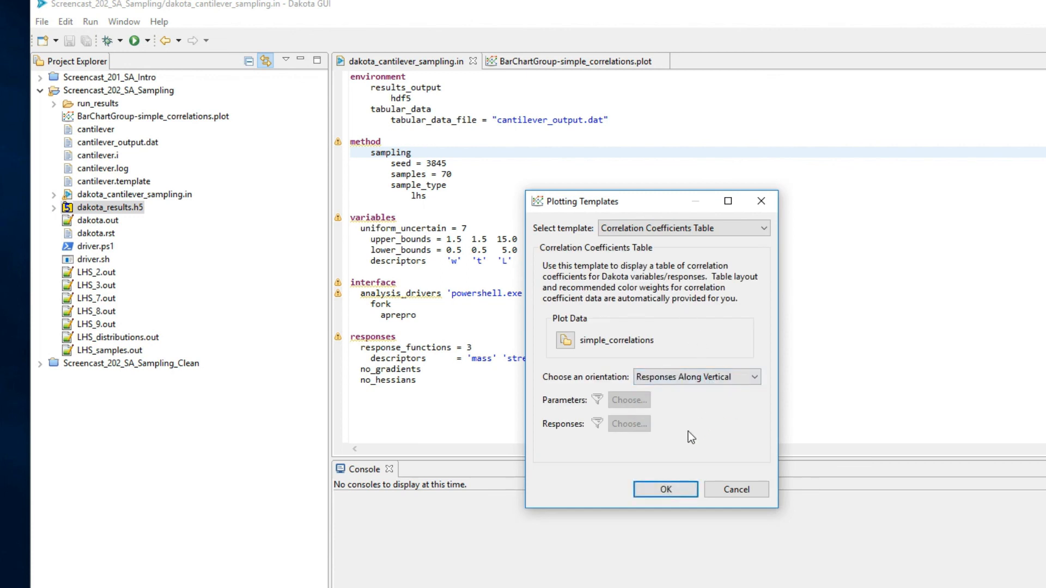
click(665, 489)
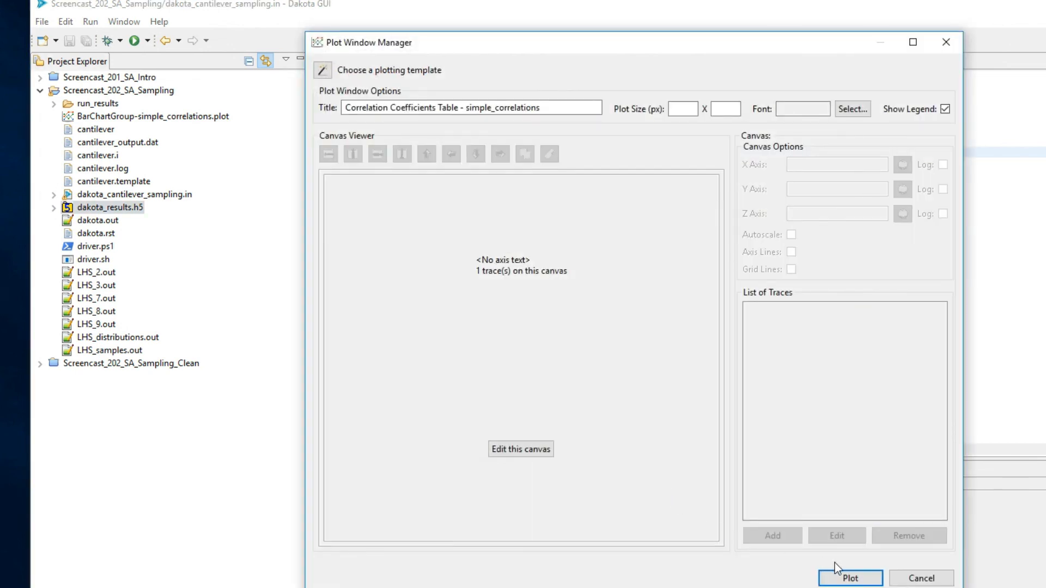
click(852, 578)
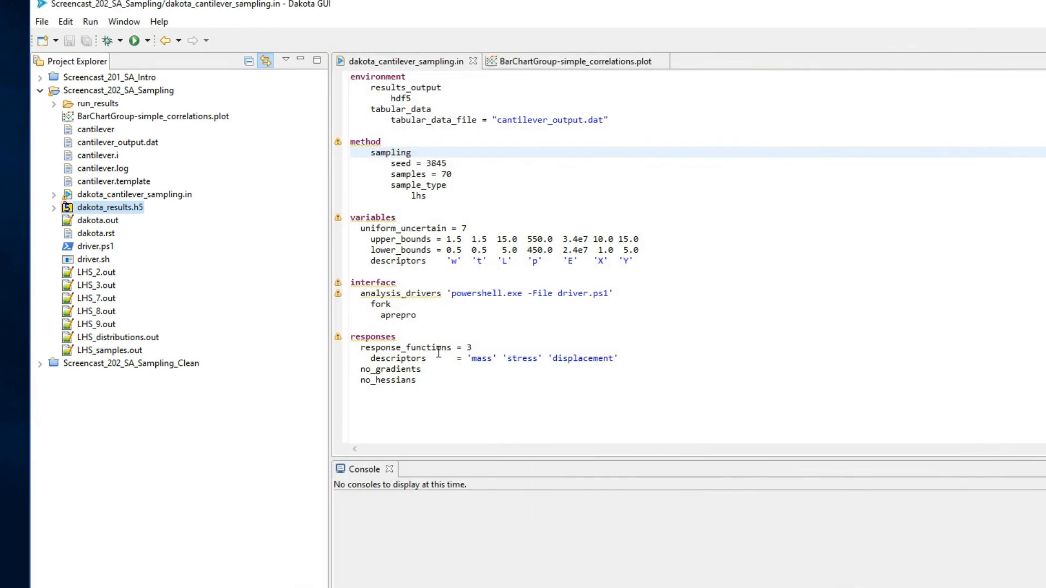